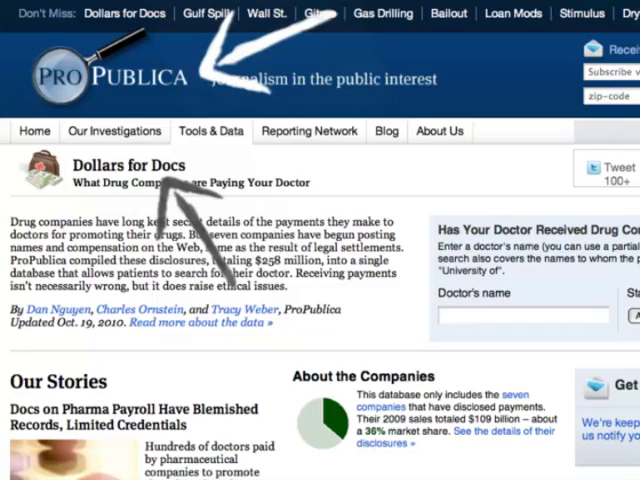
# Download the government IT contracts data feed as a CSV under Step 4.
pyautogui.scroll(-3)
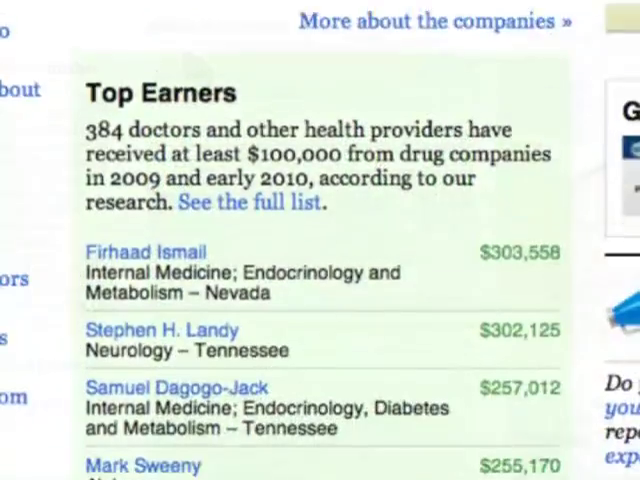
pyautogui.scroll(-3)
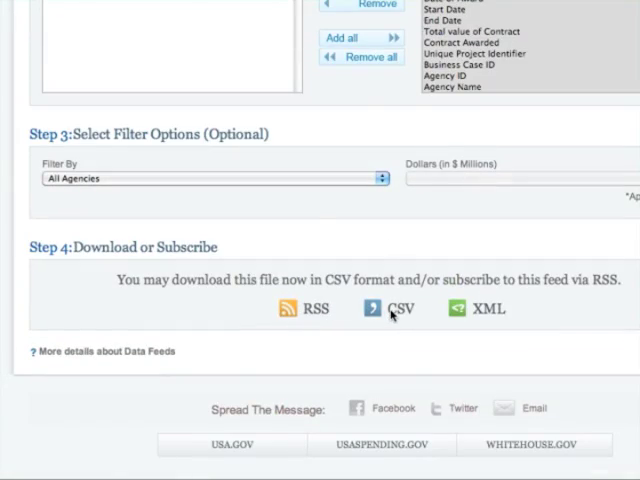
pyautogui.click(384, 308)
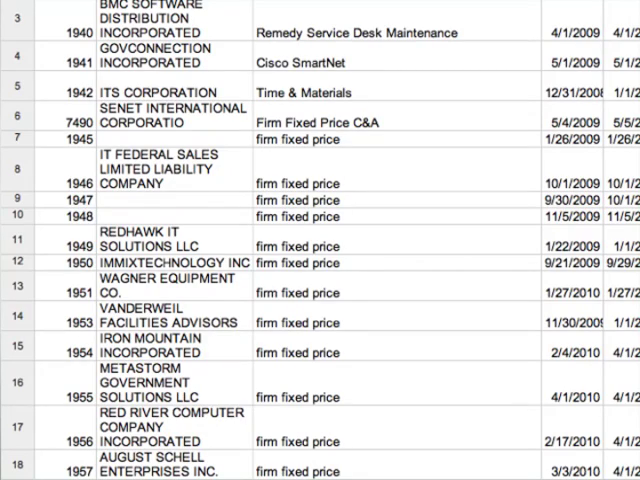
pyautogui.scroll(-3)
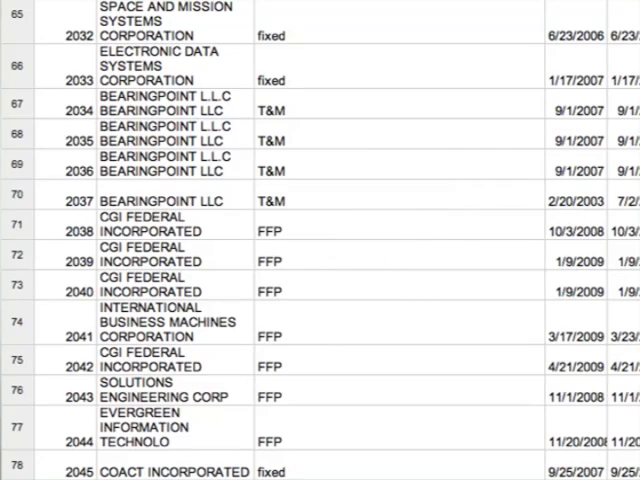
pyautogui.scroll(-3)
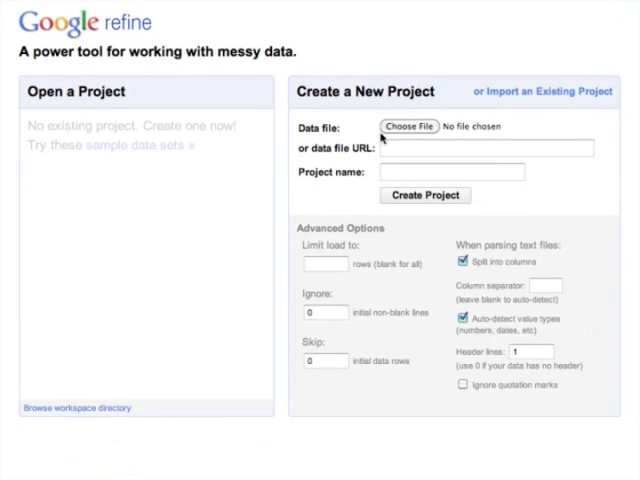
# Load government IT contracts.csv and create the Refine project from it.
pyautogui.click(408, 126)
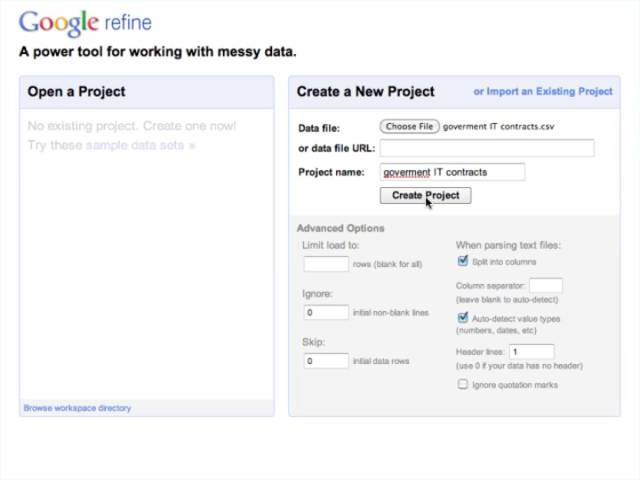
pyautogui.click(424, 196)
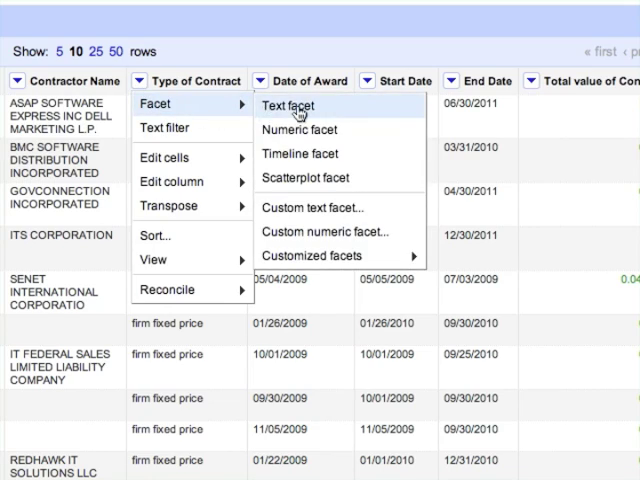
# Add a text facet on the Type of Contract column.
pyautogui.click(288, 104)
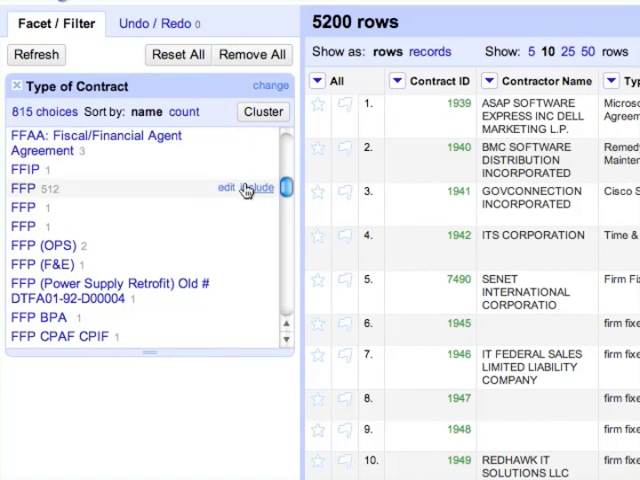
pyautogui.moveTo(204, 190)
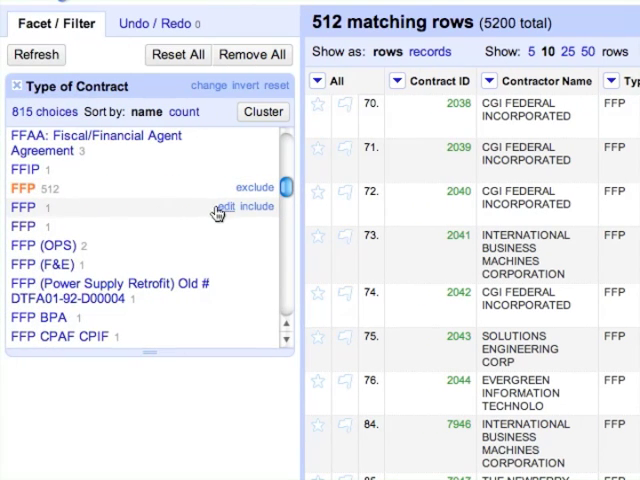
# Merge a stray FFP variant and trim leading/trailing whitespace from Type of Contract.
pyautogui.click(224, 206)
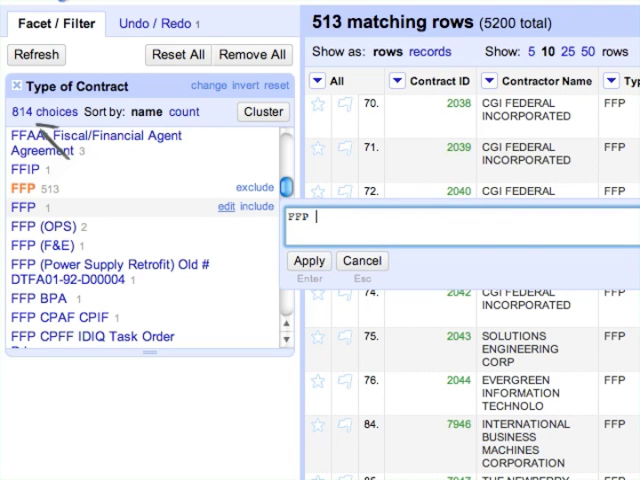
pyautogui.click(308, 260)
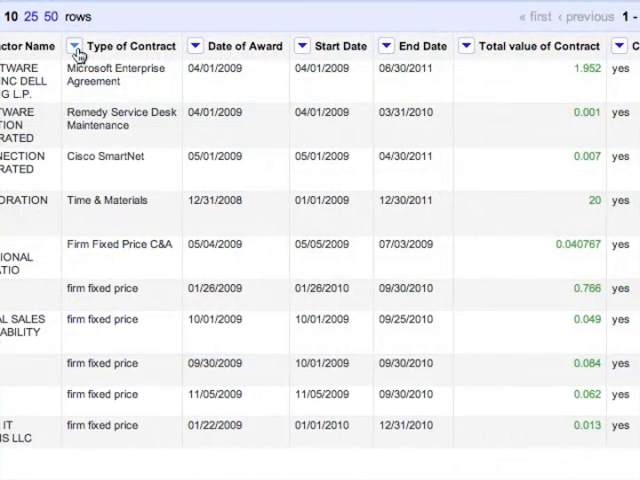
pyautogui.click(74, 46)
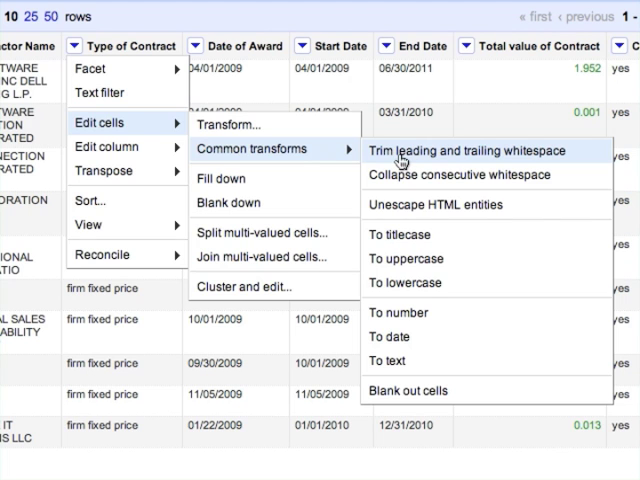
pyautogui.click(452, 152)
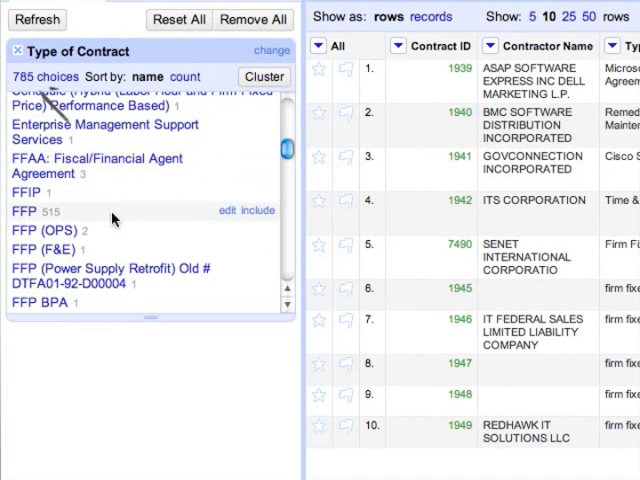
pyautogui.moveTo(222, 218)
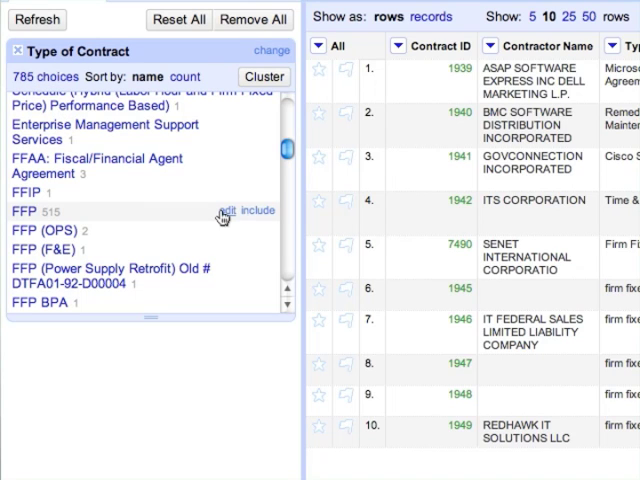
# Rename the FFP facet value to Firm Fixed Price and apply it.
pyautogui.click(228, 210)
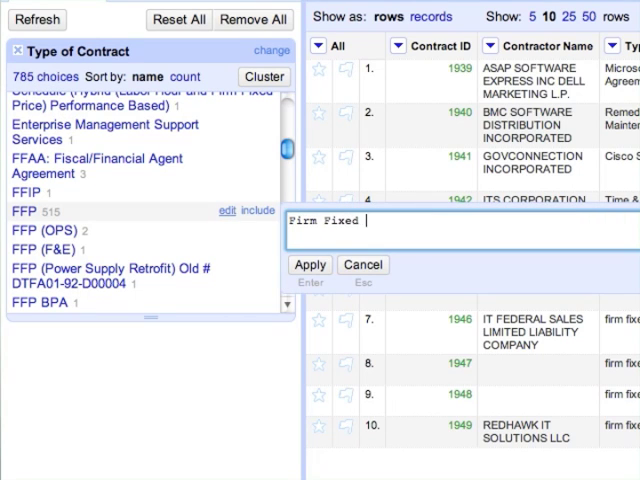
pyautogui.write('Price')
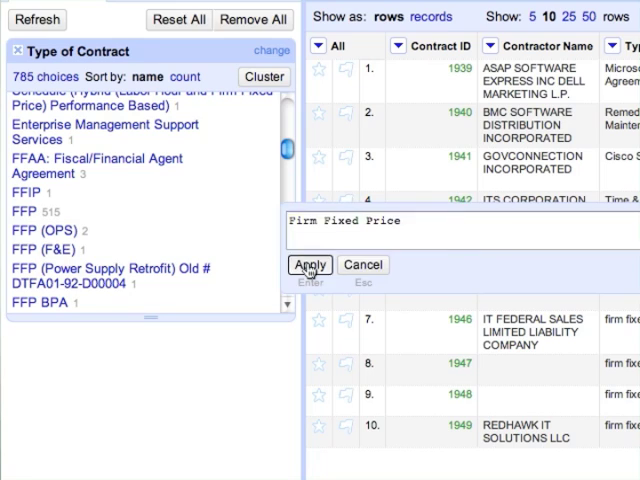
pyautogui.click(308, 264)
pyautogui.write('Time & Ma')
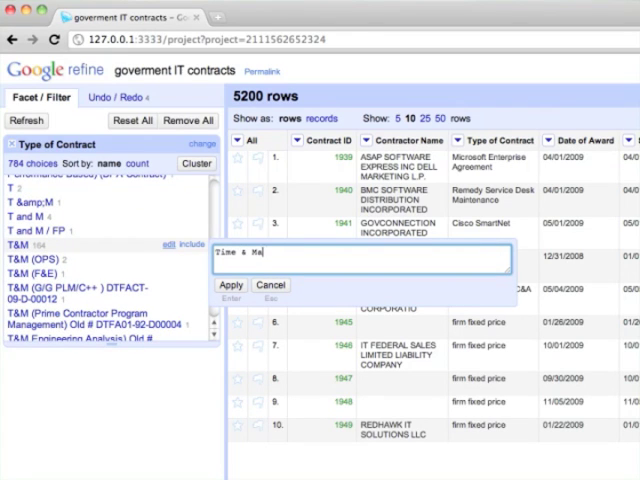
# Apply the Time & Materials edit and start Cluster & Edit on Type of Contract.
pyautogui.click(232, 284)
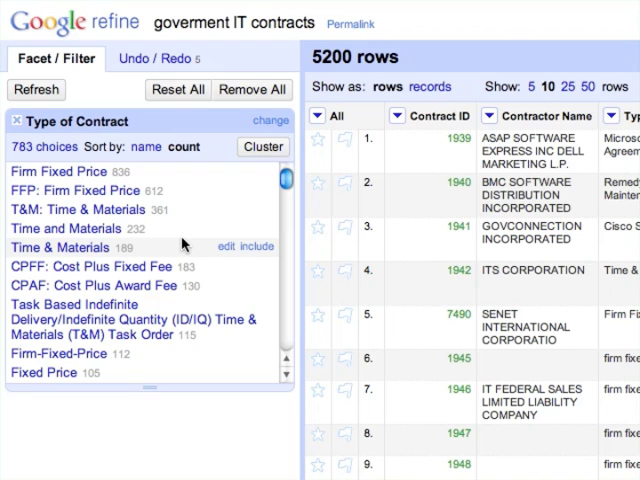
pyautogui.scroll(-3)
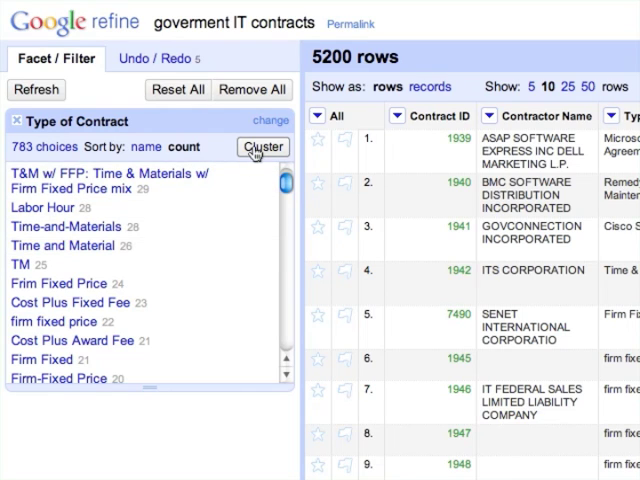
pyautogui.click(264, 146)
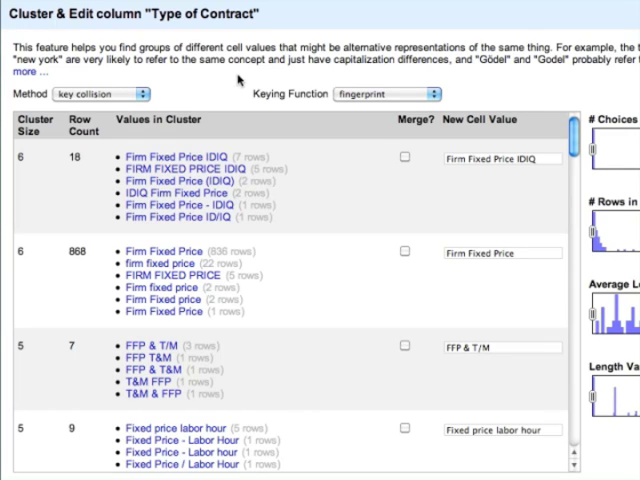
pyautogui.moveTo(364, 94)
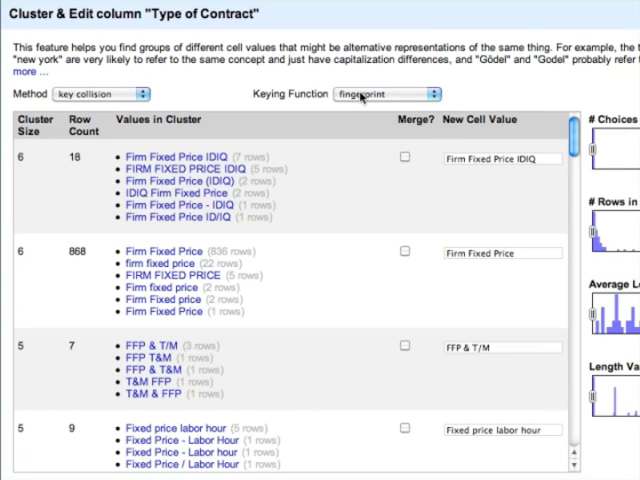
# Switch keying to ngram-fingerprint and mark the Firm Fixed Price cluster for merging.
pyautogui.click(388, 94)
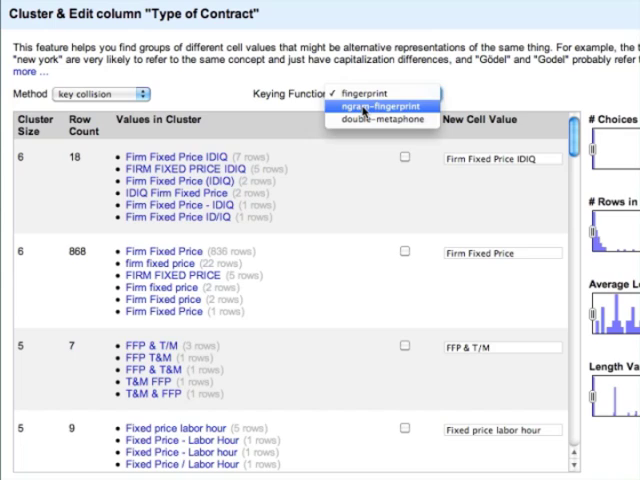
pyautogui.click(378, 104)
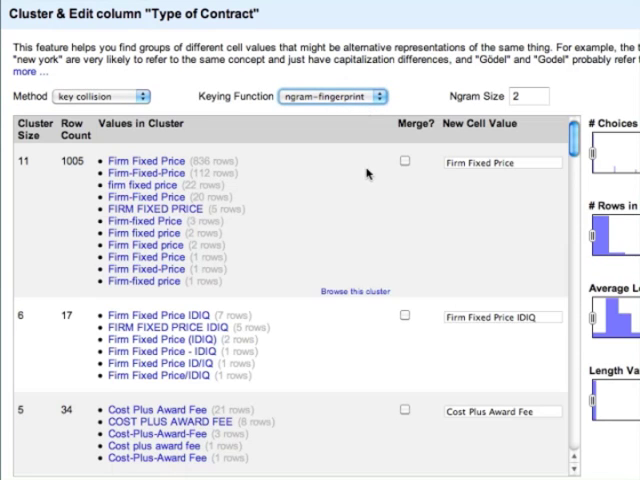
pyautogui.click(404, 160)
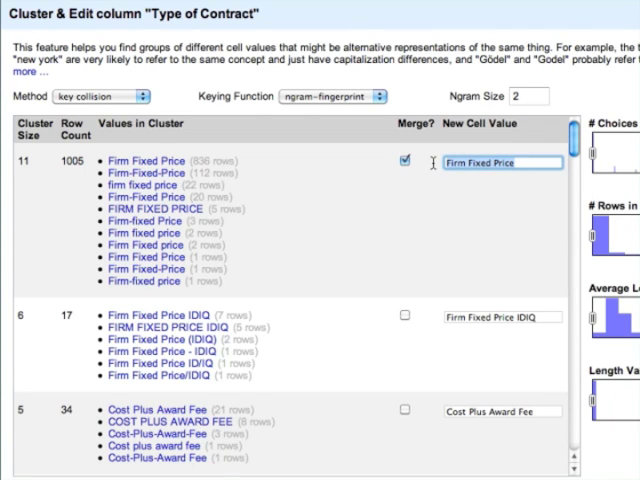
# Select all clusters, merge them into their new values and close clustering.
pyautogui.scroll(-3)
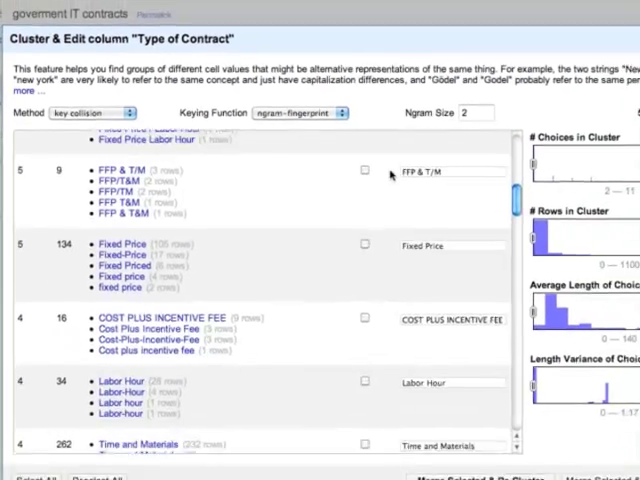
pyautogui.scroll(-3)
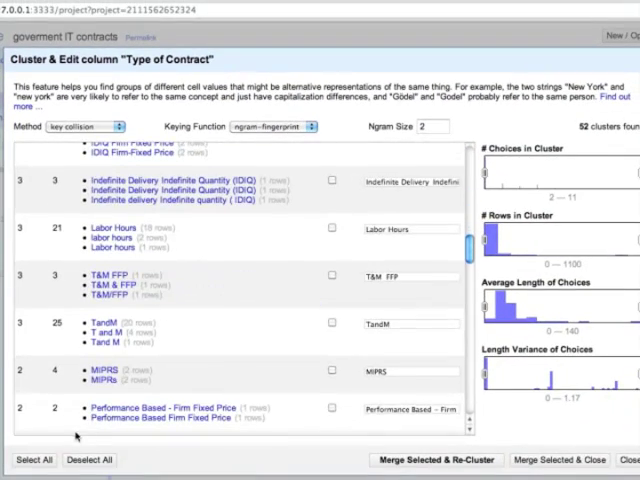
pyautogui.click(32, 460)
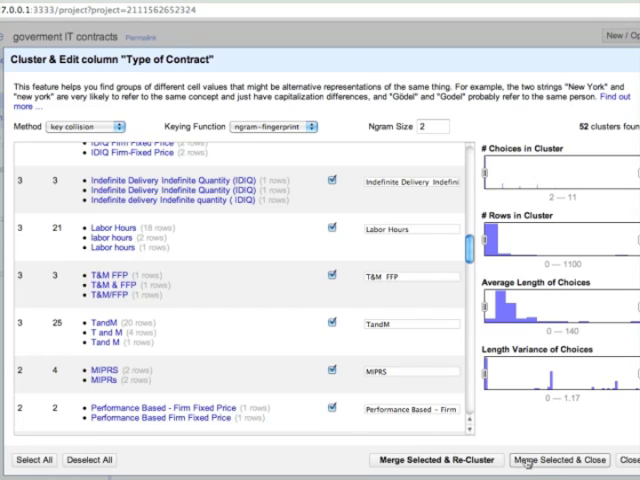
pyautogui.click(558, 460)
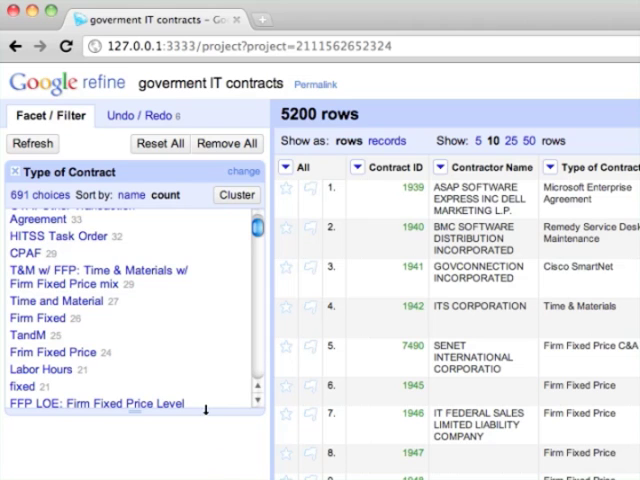
pyautogui.moveTo(158, 120)
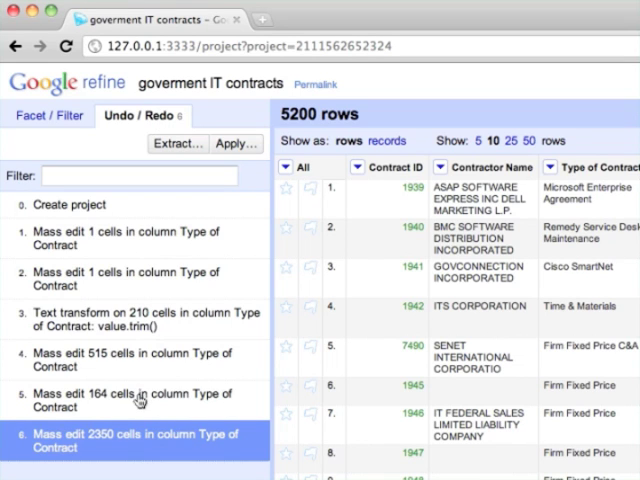
# Undo the 2350-cell mass edit and revert the history to project creation.
pyautogui.click(136, 400)
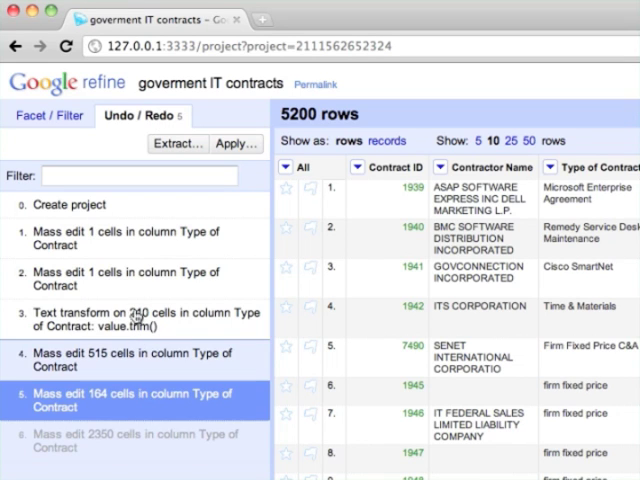
pyautogui.click(68, 204)
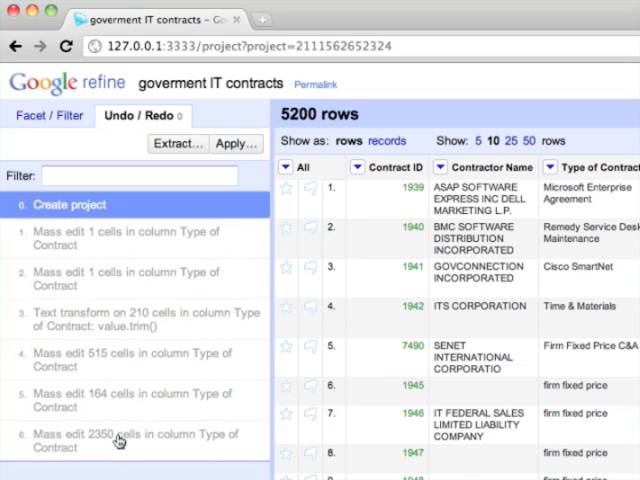
pyautogui.hscroll(3)
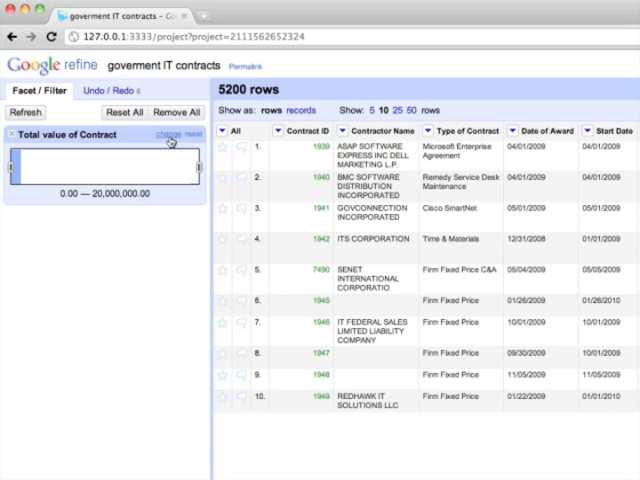
# Edit the expression behind the Total value of Contract numeric facet.
pyautogui.click(162, 132)
pyautogui.write('value.log(')
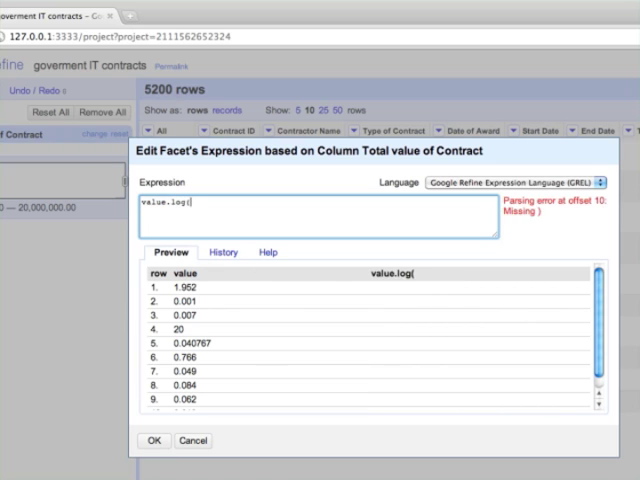
# Complete the facet expression as value.log() and apply it.
pyautogui.write(')')
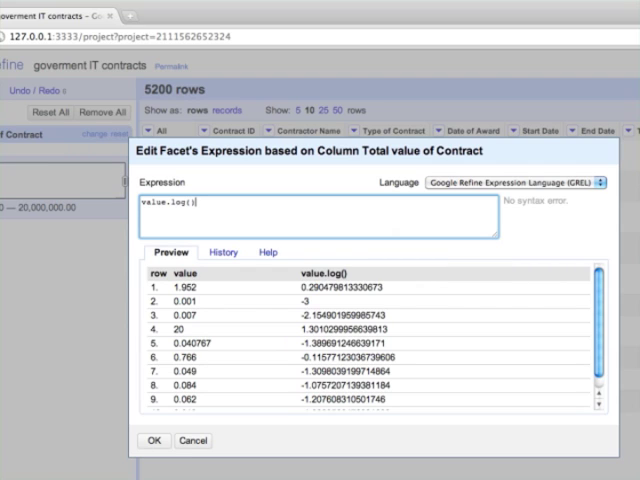
pyautogui.moveTo(248, 312)
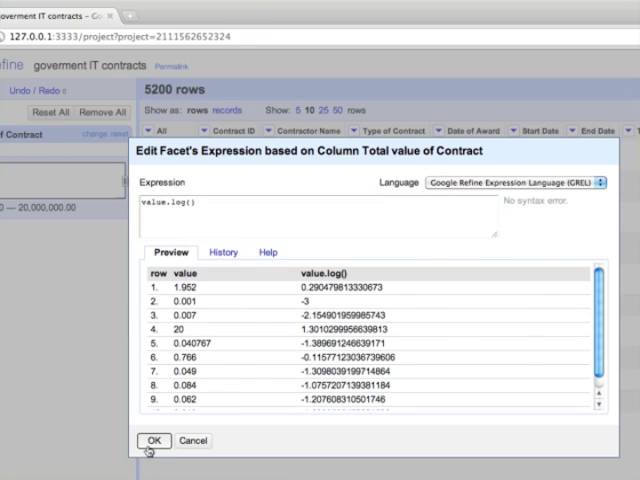
pyautogui.click(152, 440)
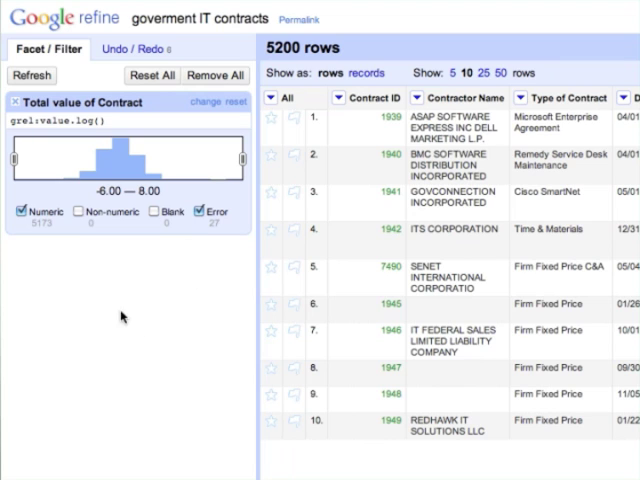
# Keep only Numeric values ticked in the log-scale contract value facet.
pyautogui.click(20, 212)
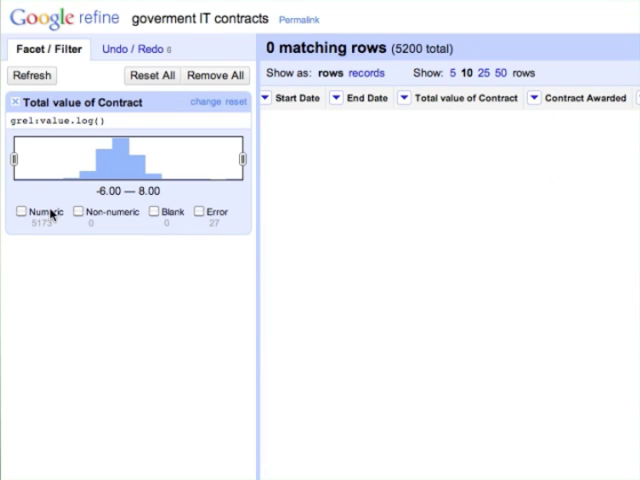
pyautogui.click(20, 212)
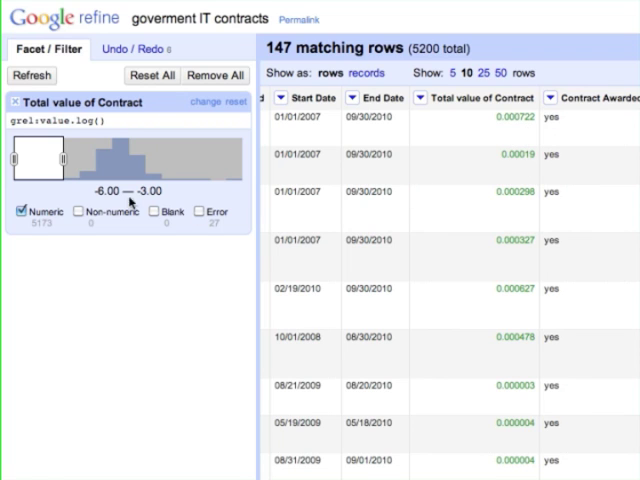
# Shift the log facet's filtered range to cover 4.00–7.00, the largest contract values.
pyautogui.moveTo(40, 158); pyautogui.dragTo(204, 158)
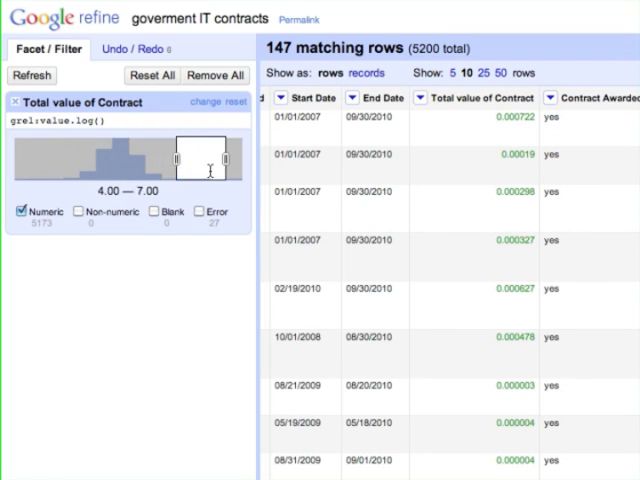